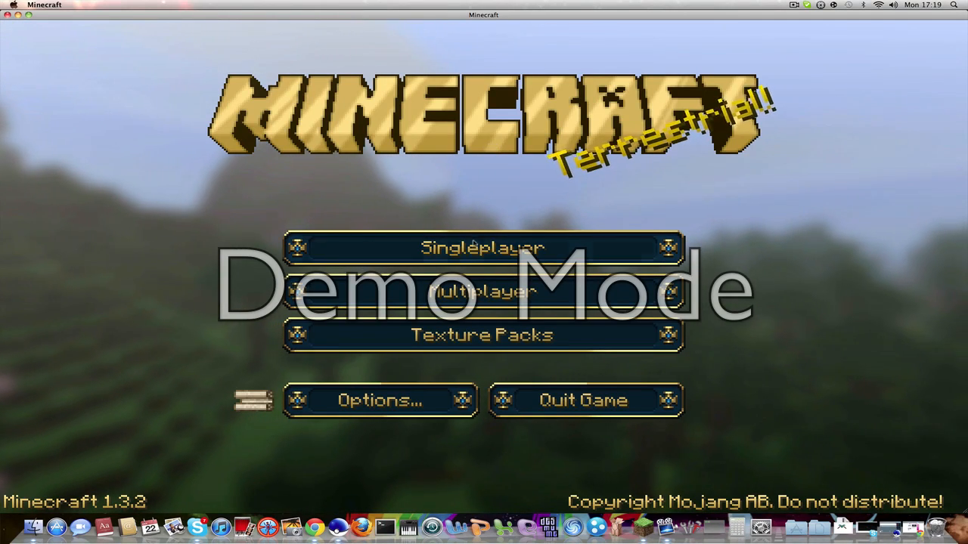
- Open the Singleplayer world list from the Minecraft title screen
click(481, 247)
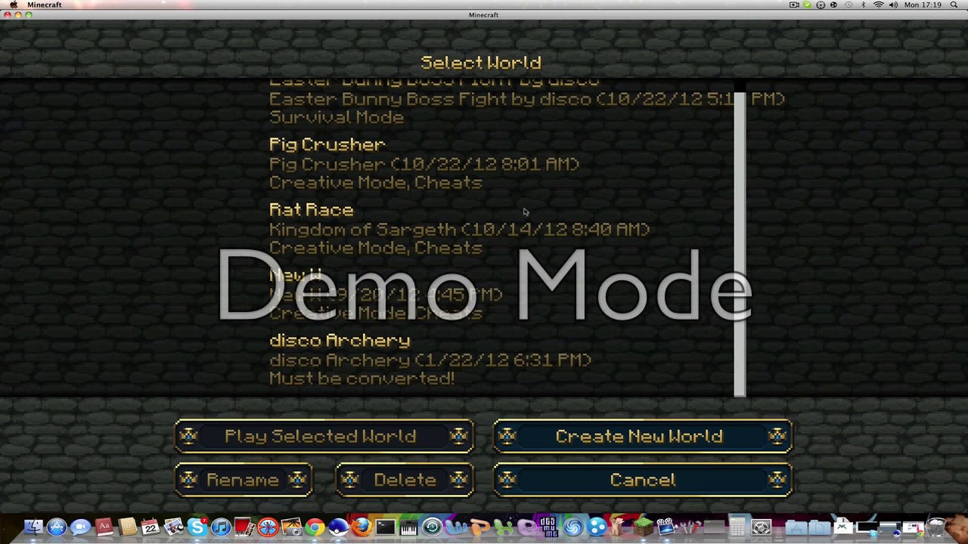
mouse_move(484, 367)
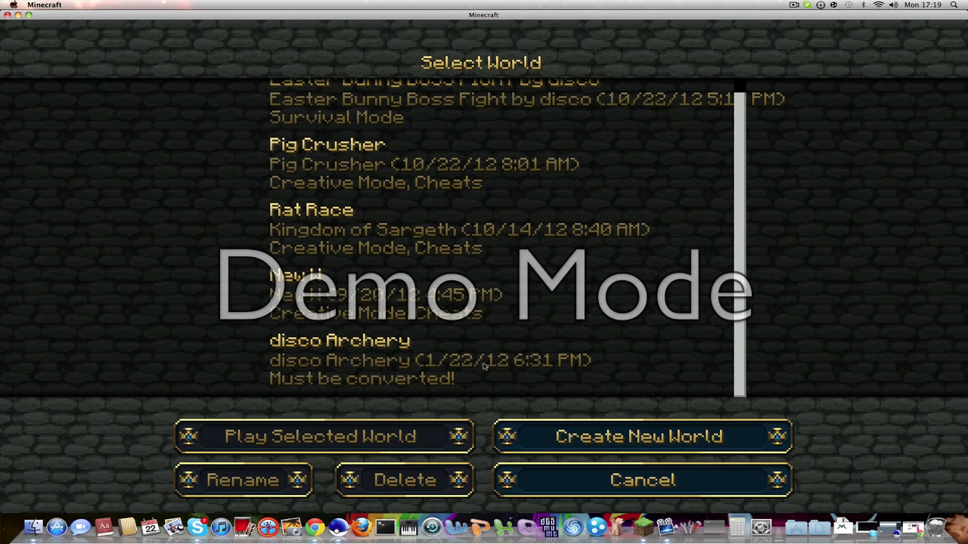
- Play the 'disco Archery' world and explore the map with the bow equipped
click(324, 436)
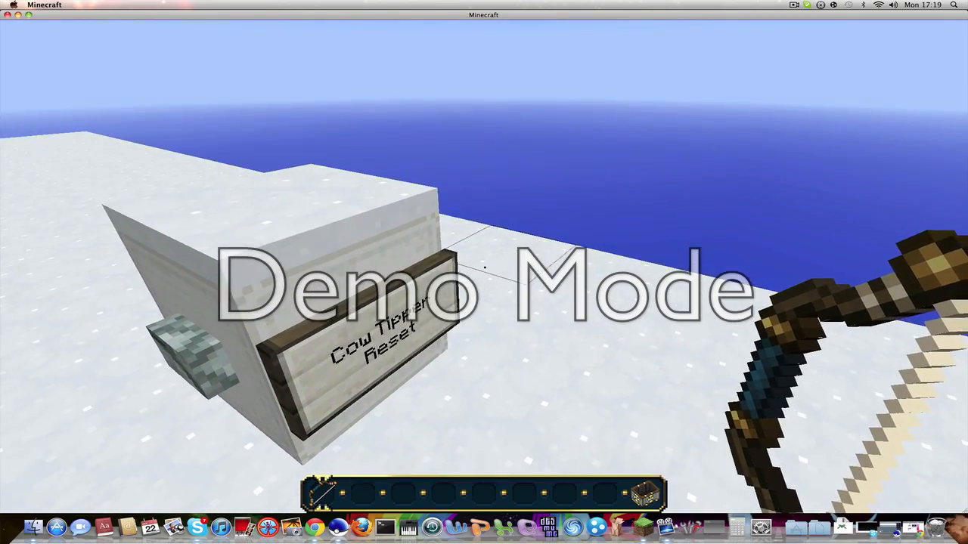
mouse_move(484, 272)
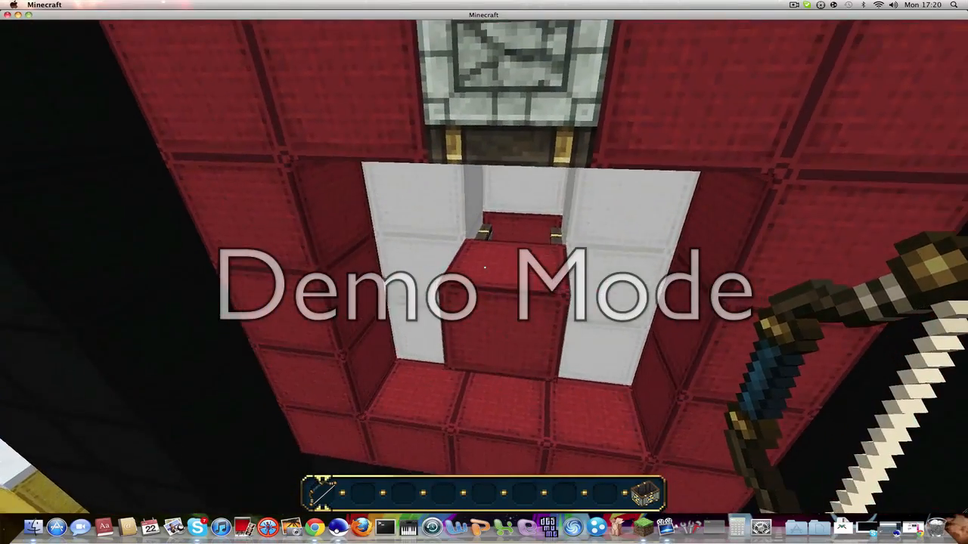
mouse_move(484, 273)
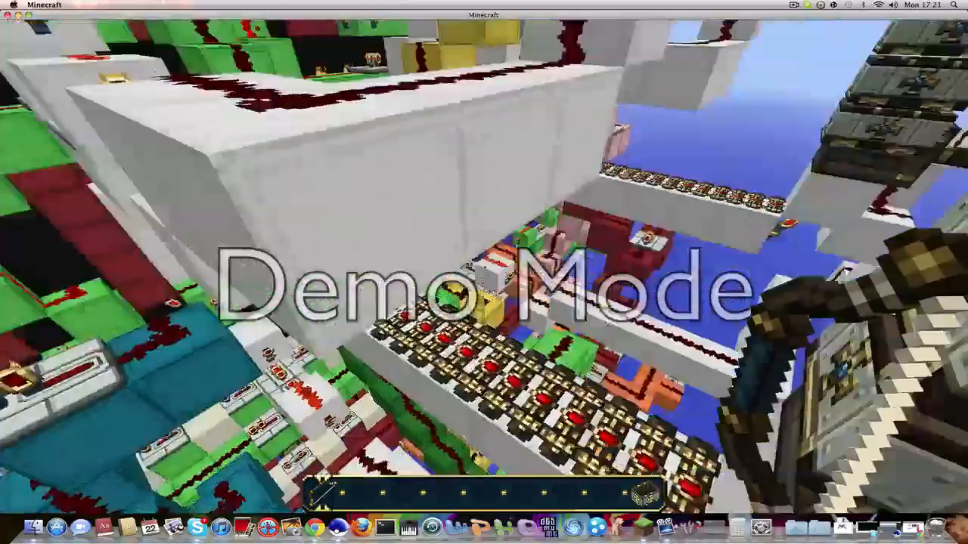
mouse_move(484, 272)
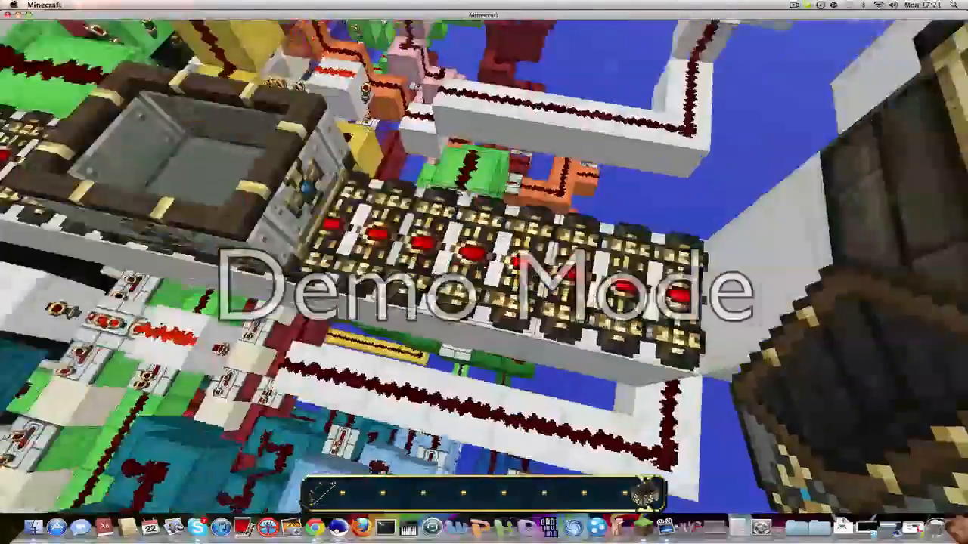